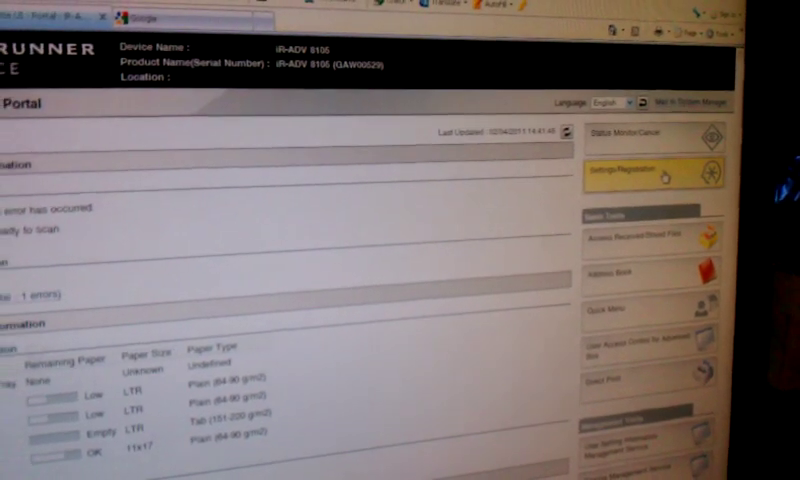
# Open Settings/Registration from the Portal, landing on Paper Settings preferences.
pyautogui.click(648, 173)
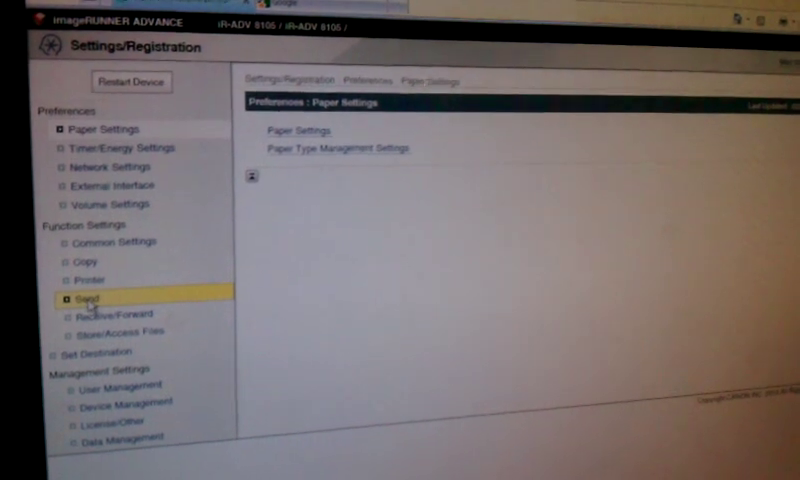
# Open the E-Mail/I-Fax network settings under Function Settings: Send.
pyautogui.click(85, 309)
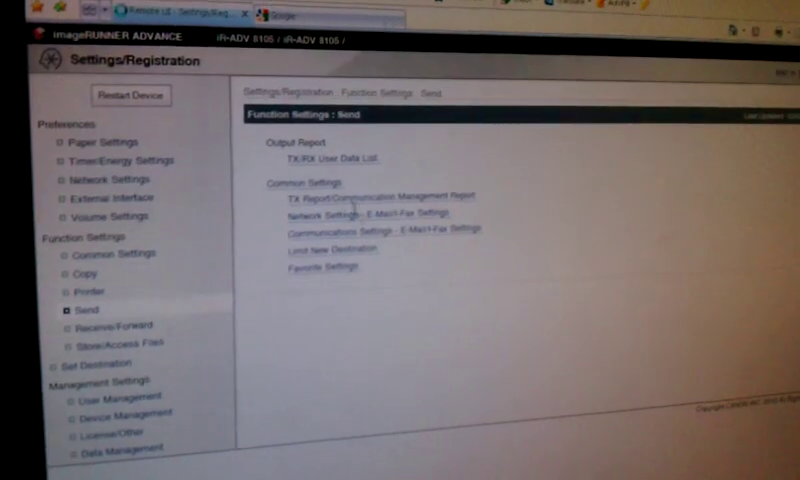
pyautogui.click(375, 214)
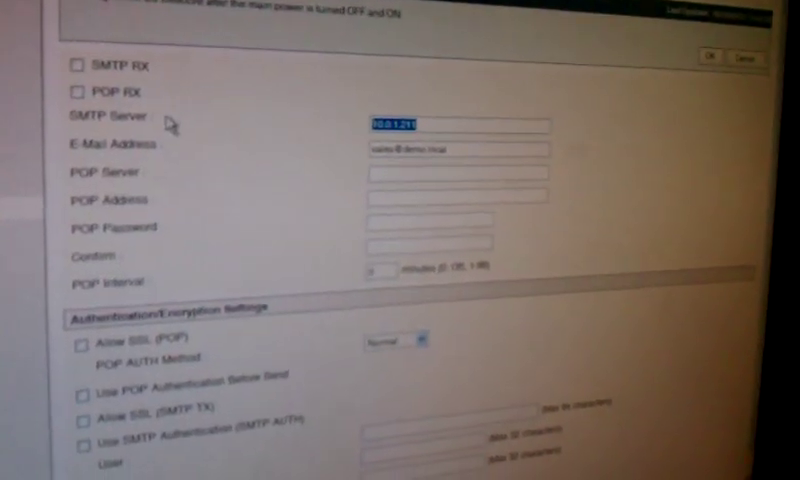
# Set the SMTP server to smtp.gmail.com and enter the Gmail sender address.
pyautogui.write('smtp.gmail.com')
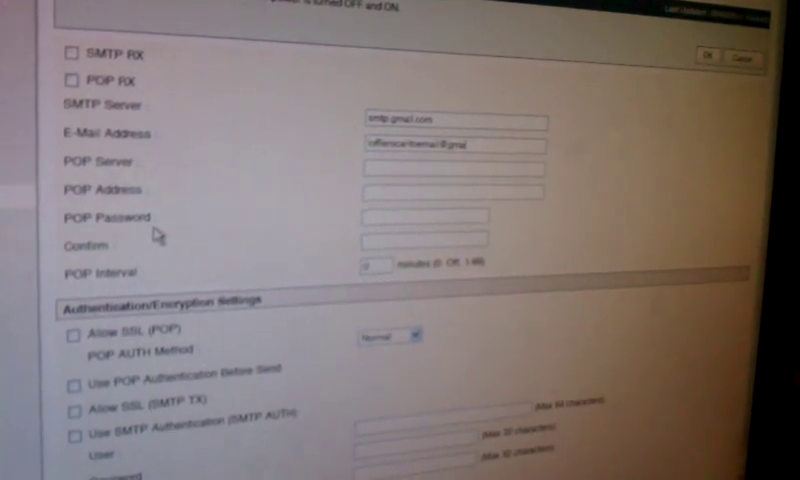
pyautogui.scroll(-3)
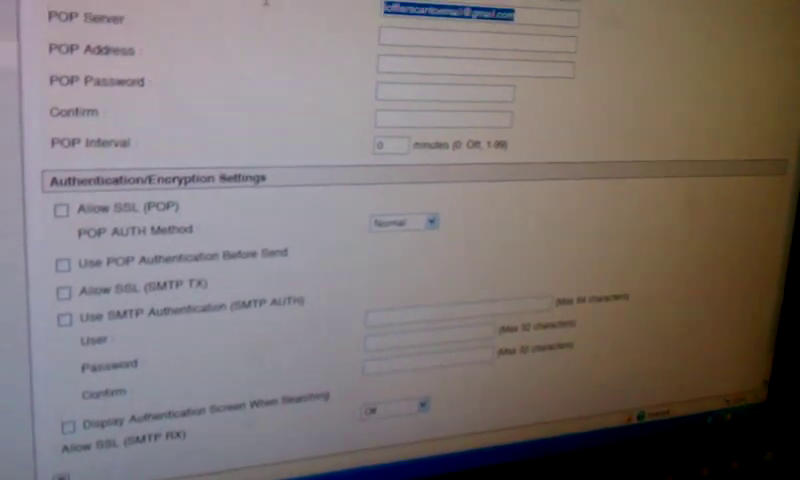
# Enable Allow SSL (SMTP TX) and SMTP AUTH, entering the Gmail user and password.
pyautogui.scroll(-3)
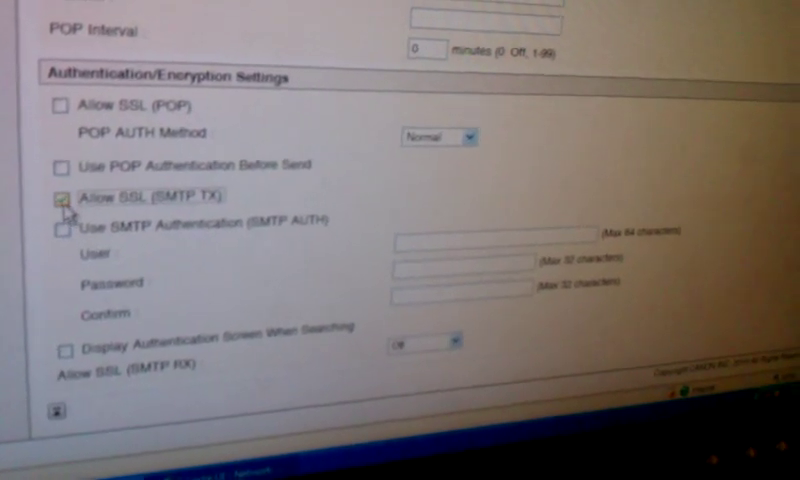
pyautogui.click(69, 219)
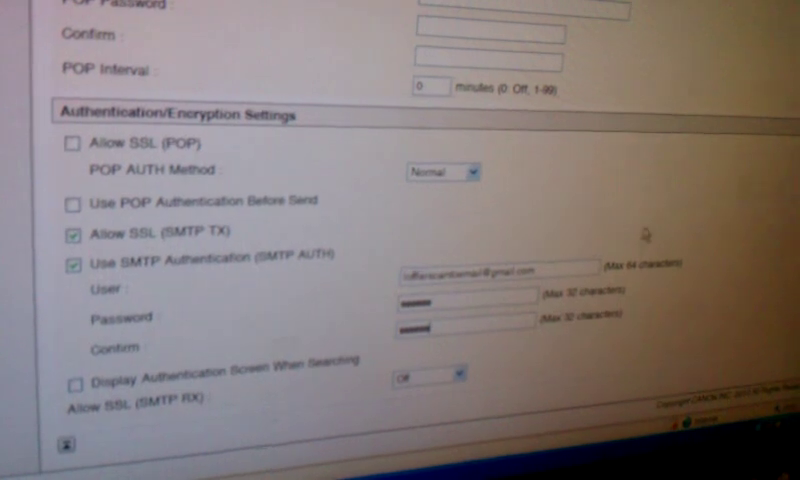
pyautogui.scroll(3)
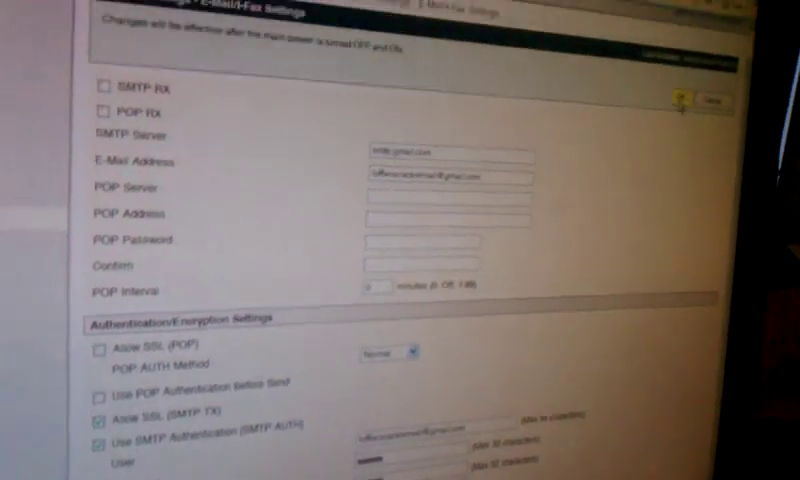